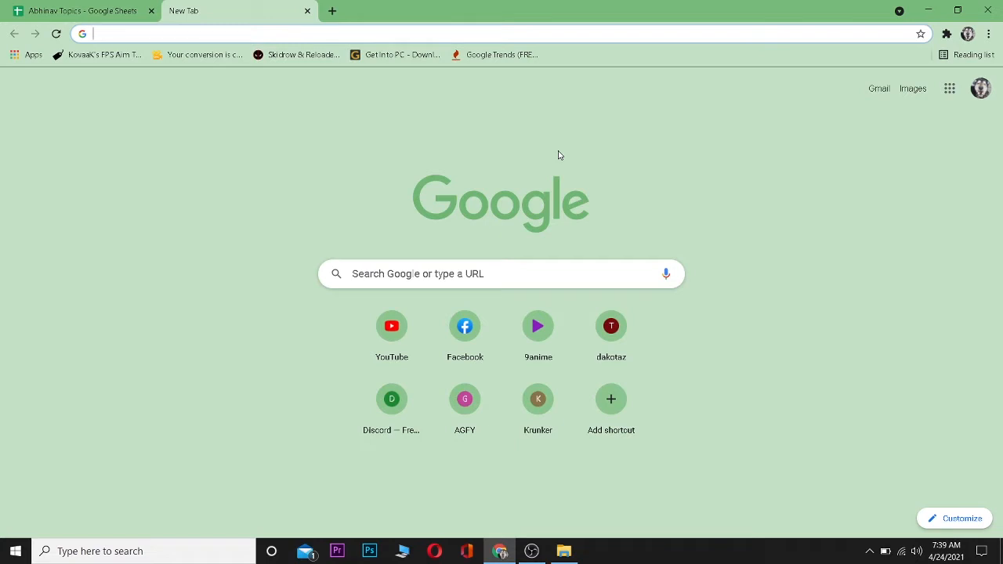
# Load the signed-in Pinterest home feed from Chrome's address bar
pyautogui.write('paypal.com')
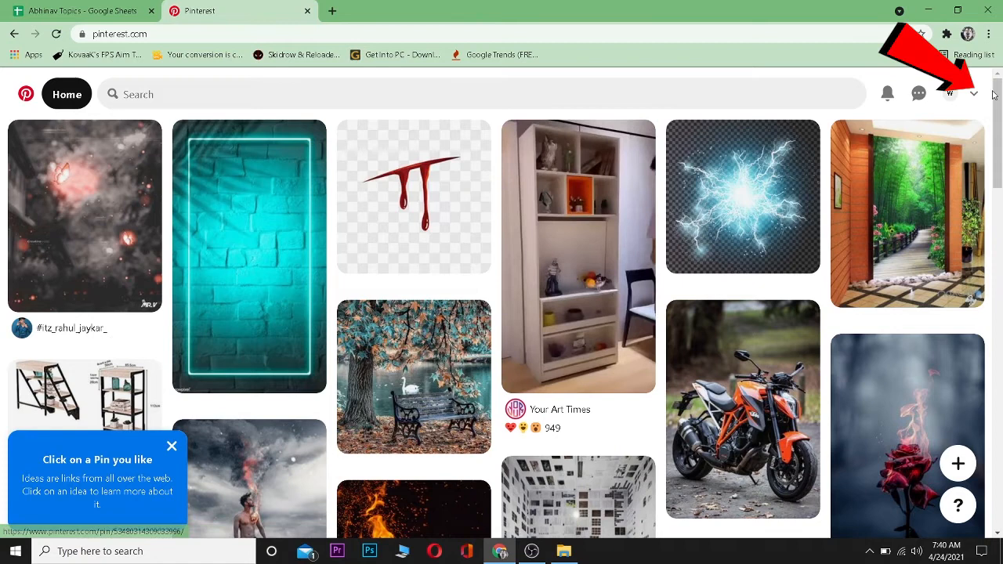
# Go to Settings from the account menu and scroll Account settings to the password field
pyautogui.click(973, 93)
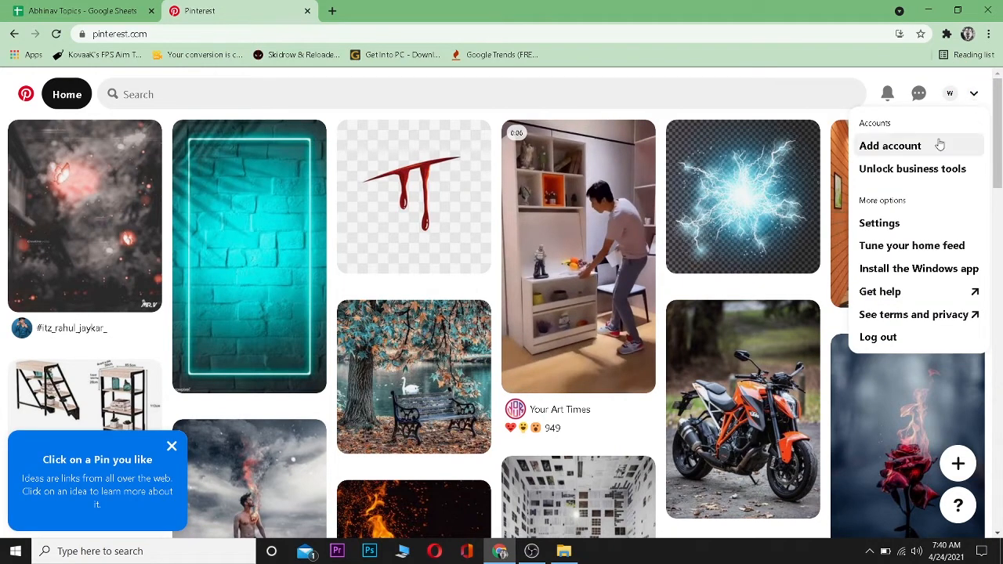
pyautogui.click(879, 222)
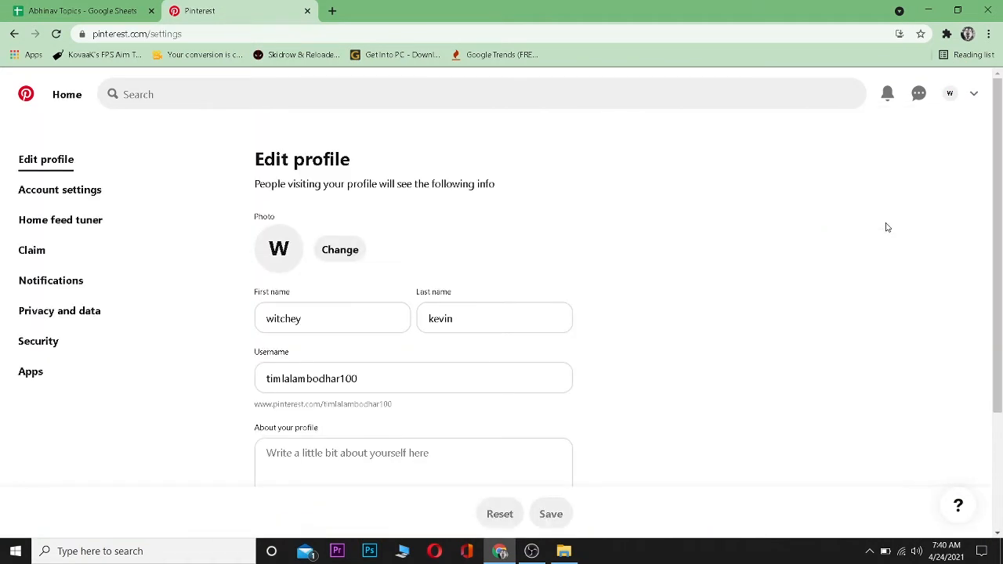
pyautogui.click(60, 190)
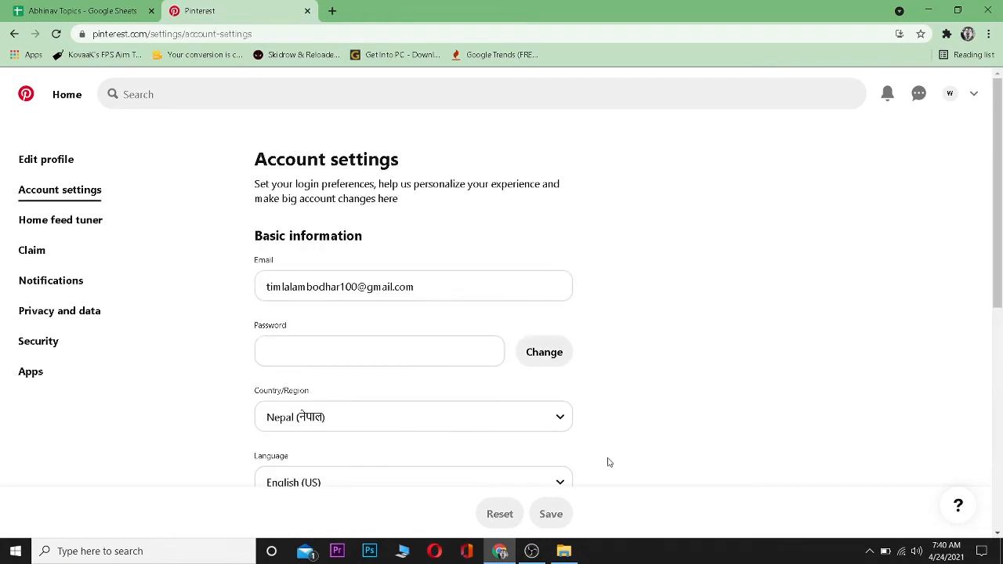
pyautogui.scroll(-3)
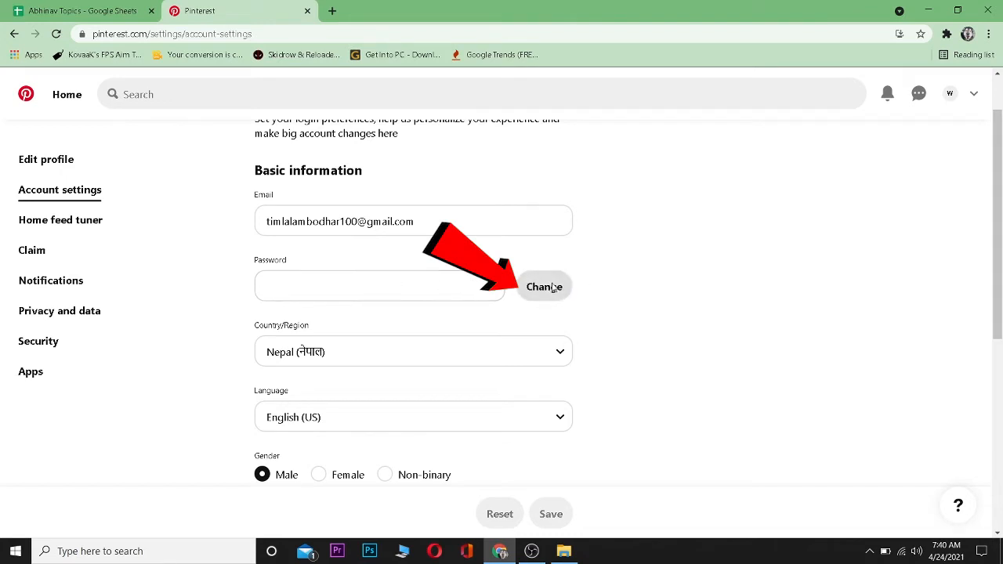
# Open the password Change option and dismiss the saved-password suggestions
pyautogui.click(544, 286)
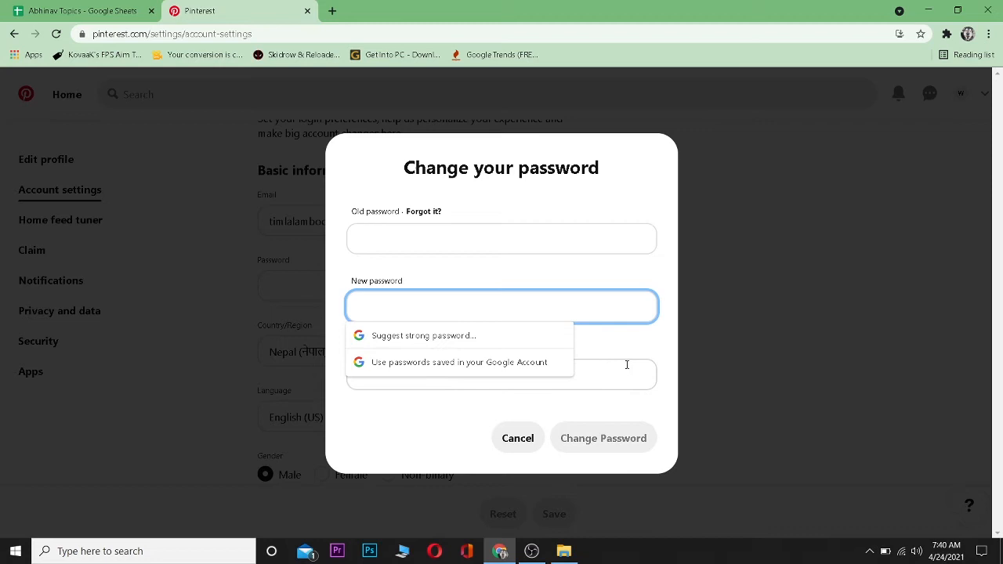
pyautogui.click(501, 374)
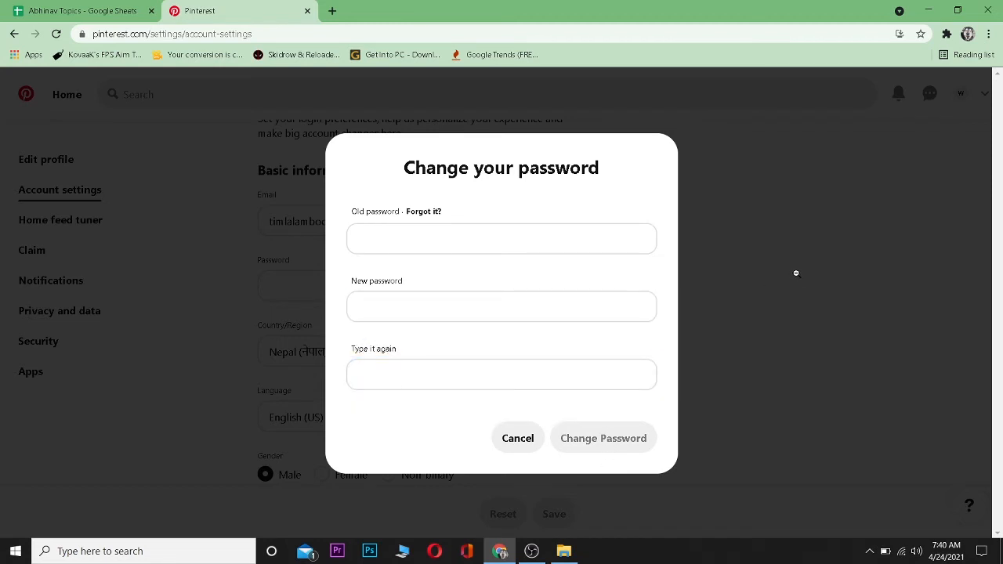
pyautogui.moveTo(778, 287)
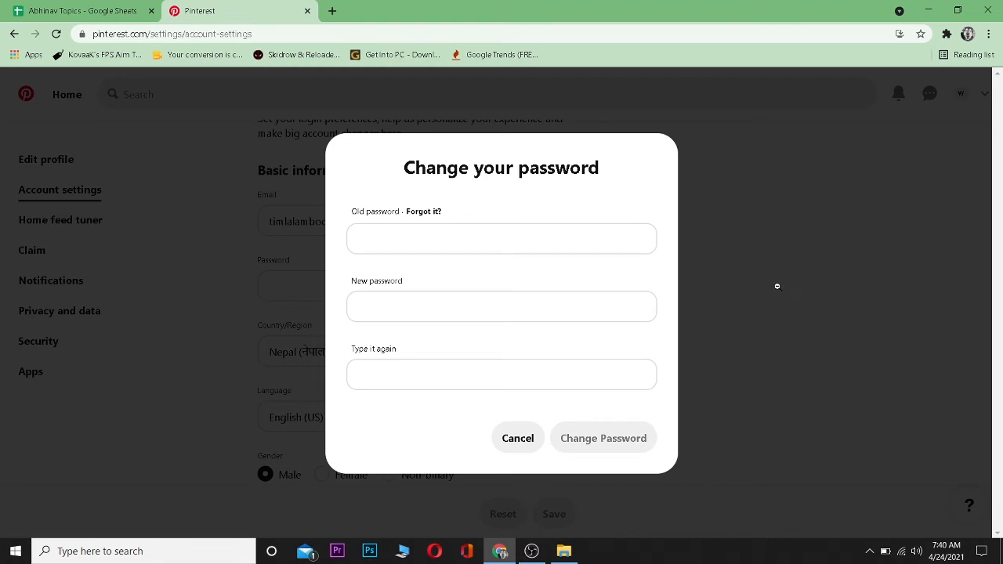
pyautogui.moveTo(768, 250)
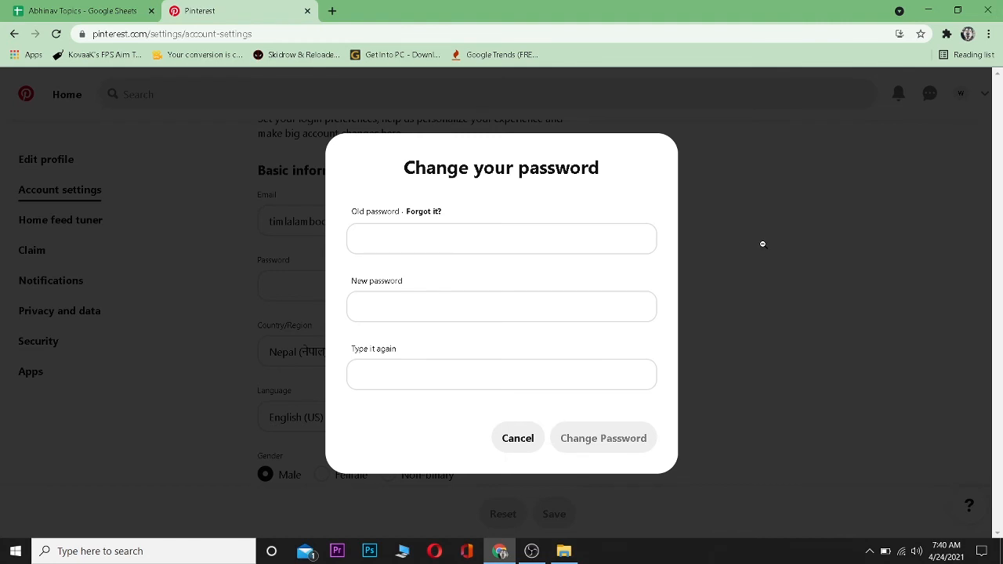
pyautogui.moveTo(758, 236)
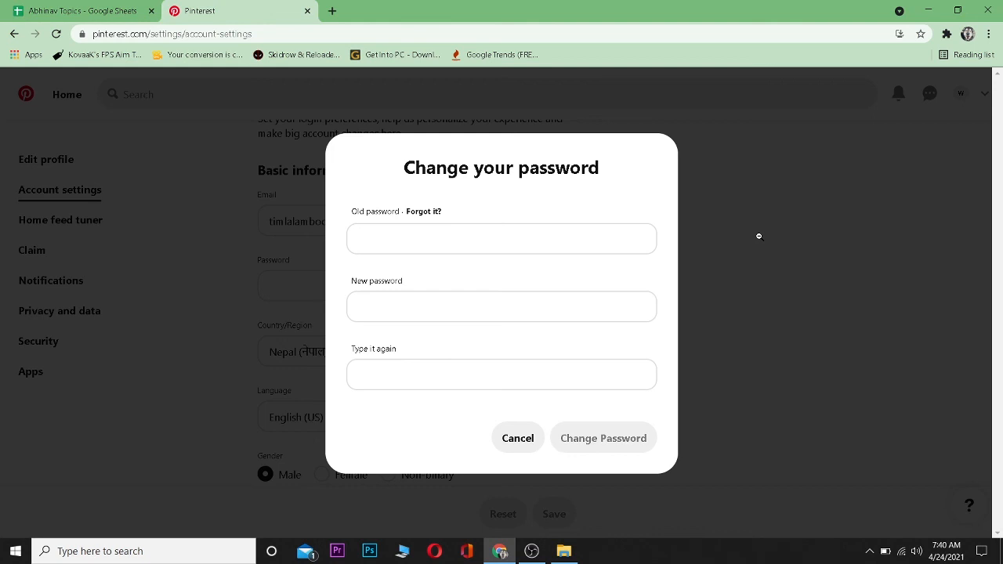
pyautogui.moveTo(644, 419)
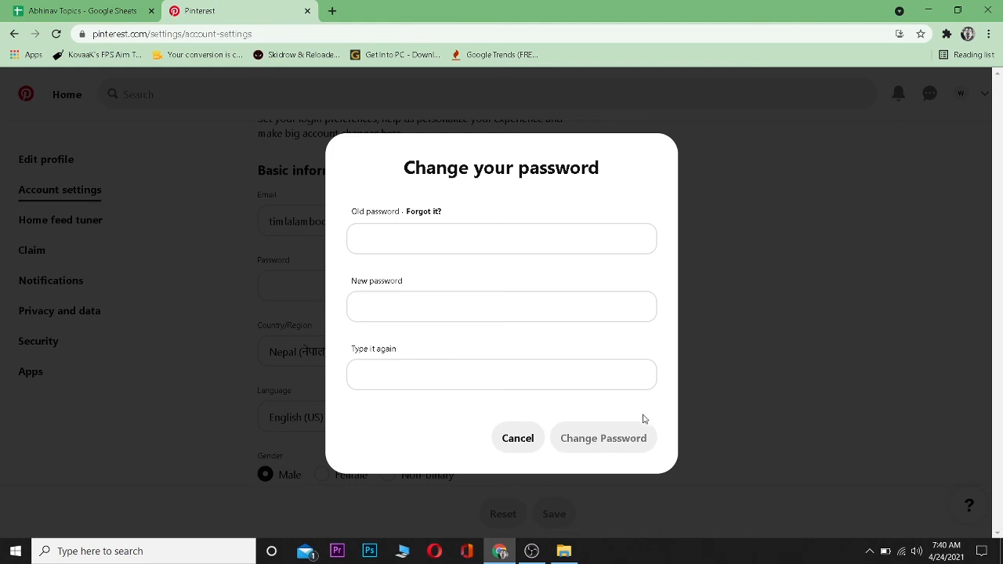